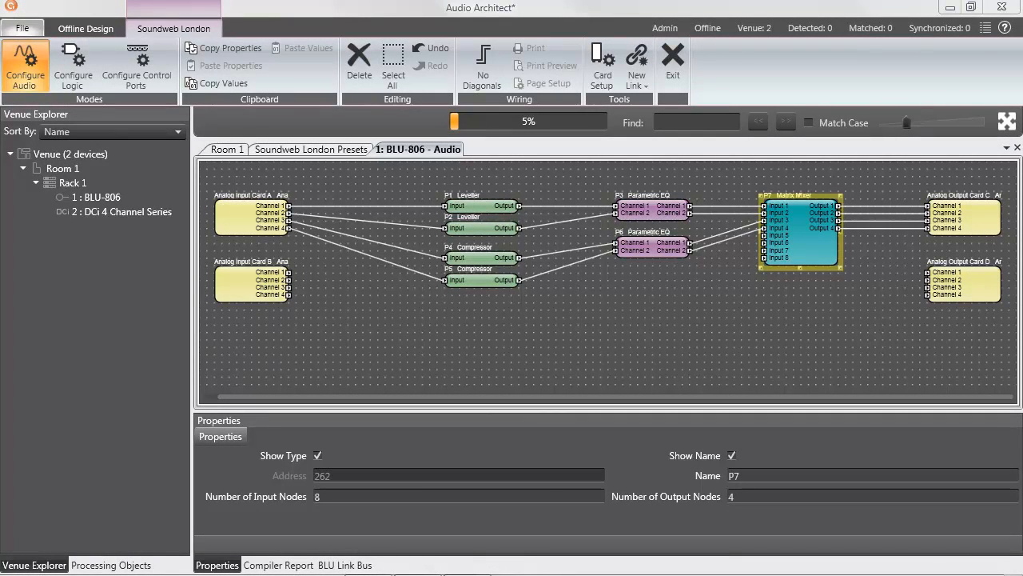
mouse_move(809, 251)
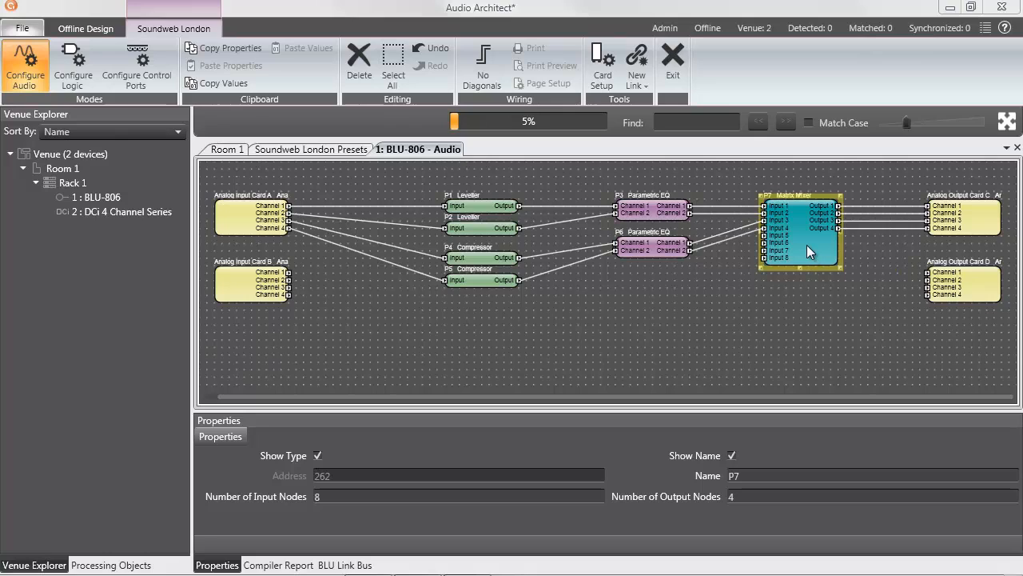
Open the BLU-806 Matrix Mixer's 8x4 crosspoint grid and show the Offline Design tools.
double_click(799, 232)
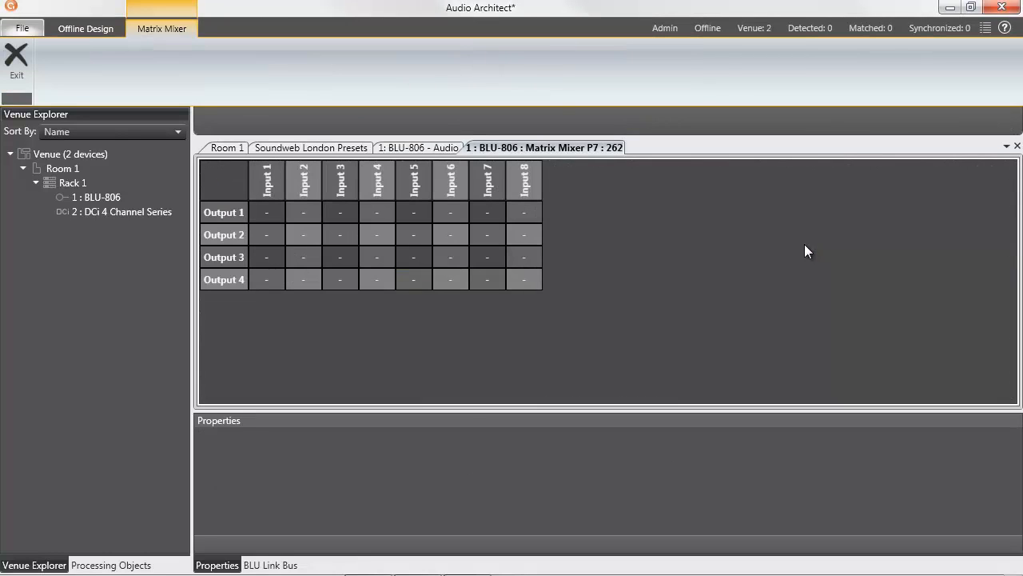
mouse_move(743, 246)
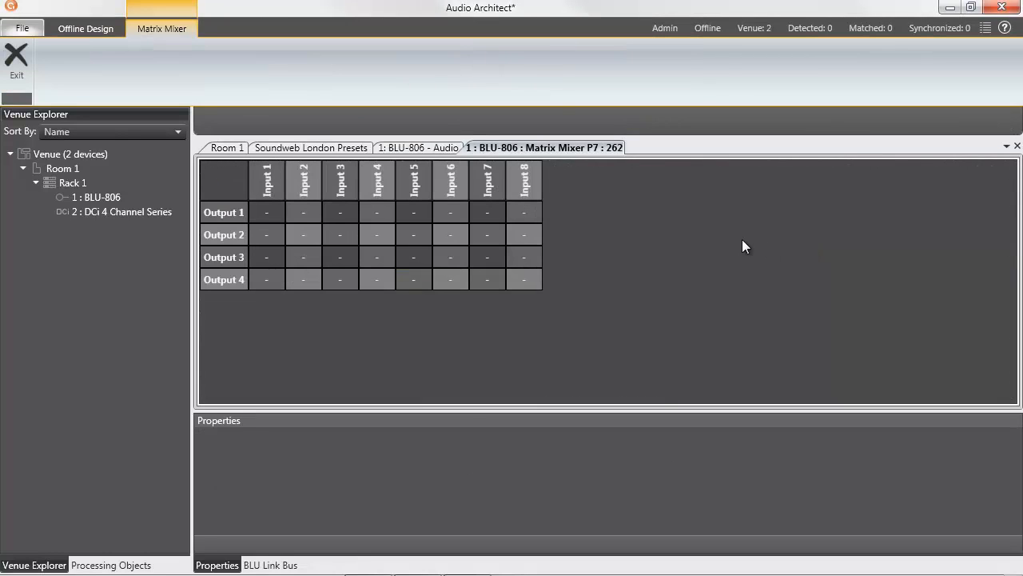
left_click(85, 29)
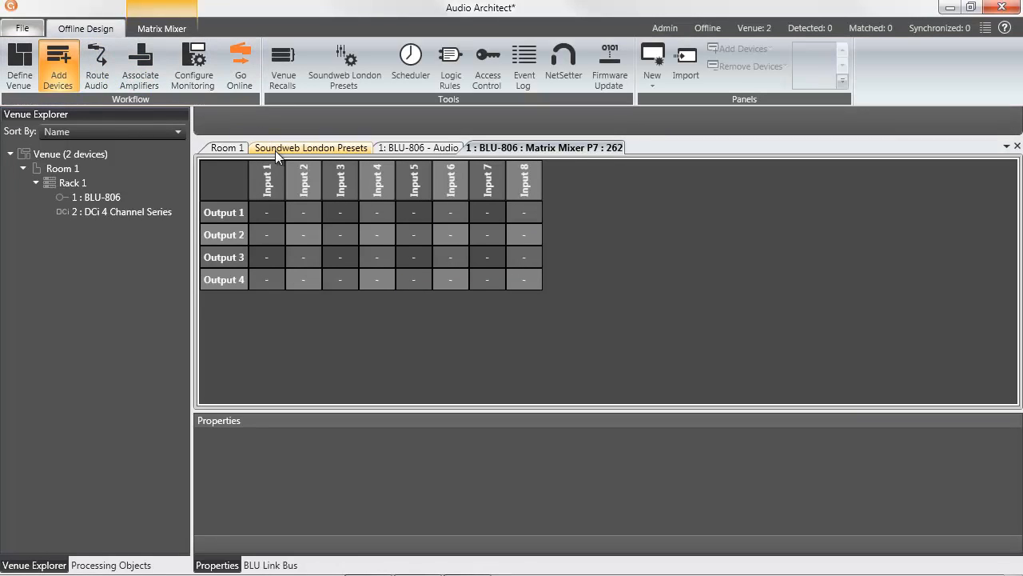
Switch the workspace back to the Venue view showing Room 1.
left_click(311, 147)
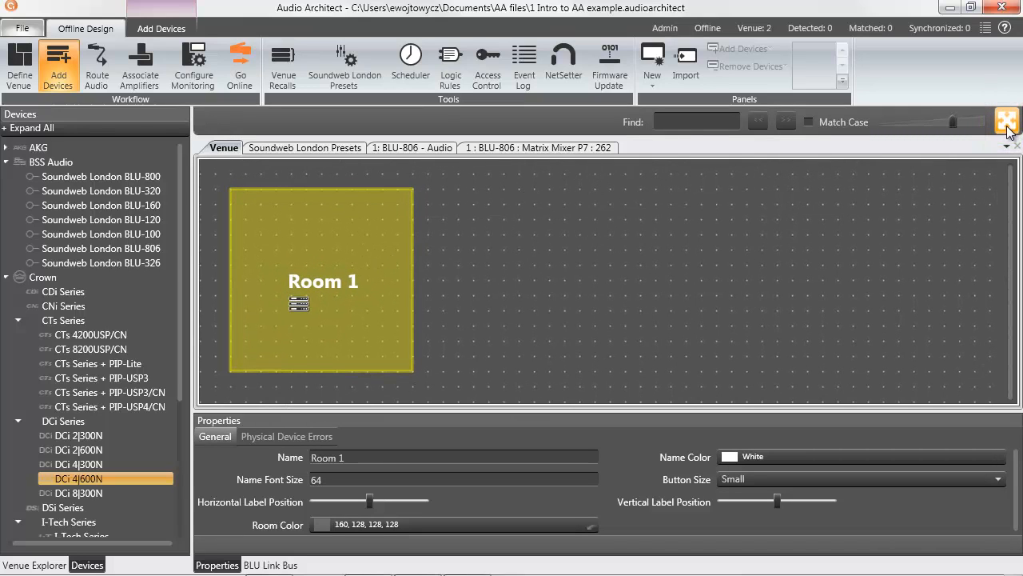
mouse_move(962, 138)
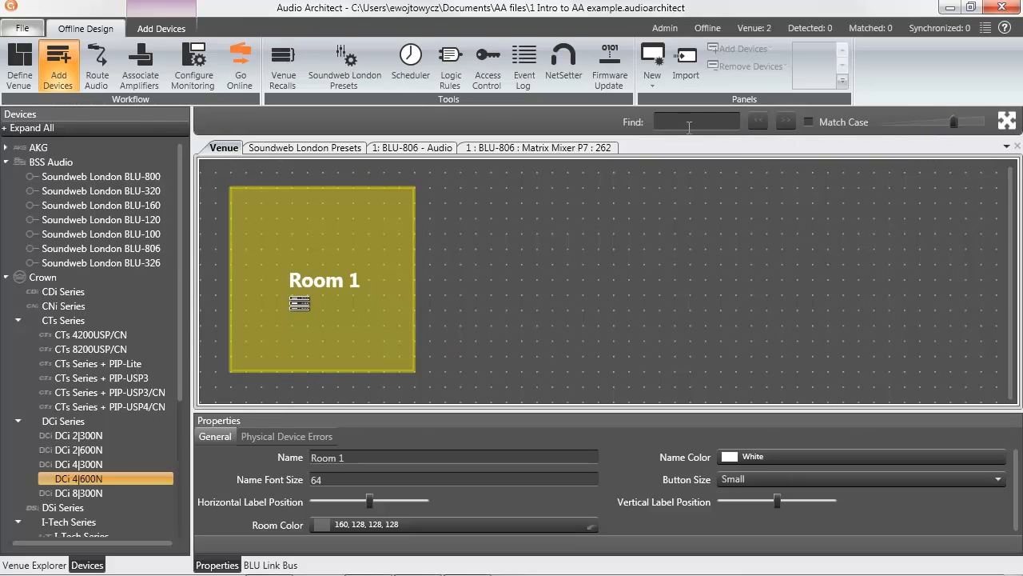
mouse_move(632, 131)
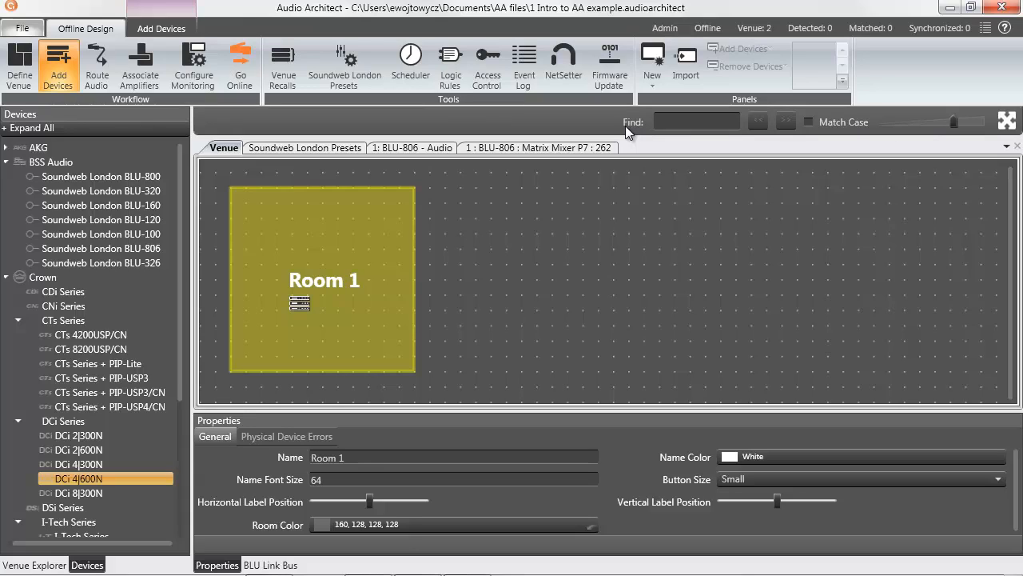
mouse_move(77, 120)
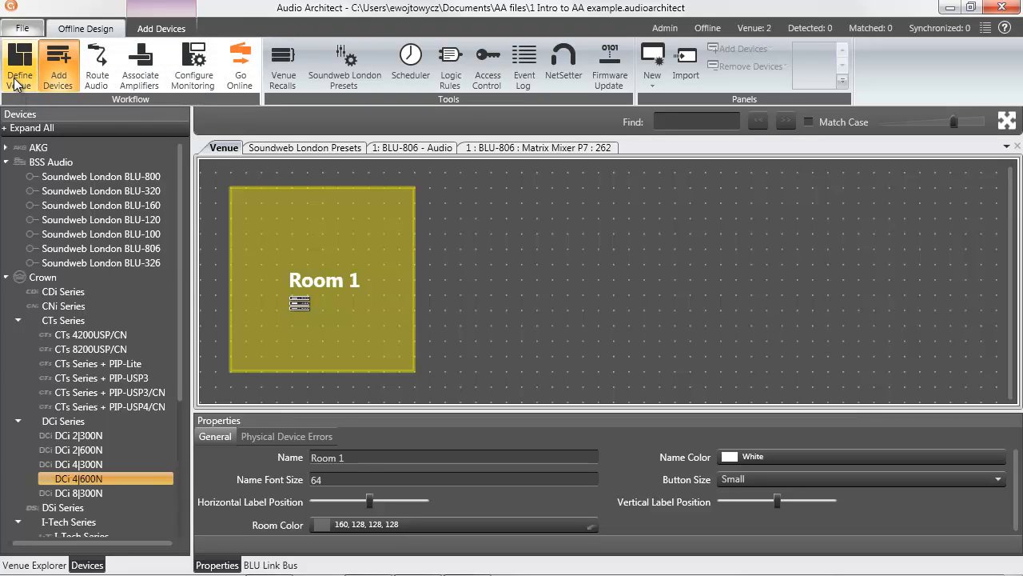
mouse_move(58, 99)
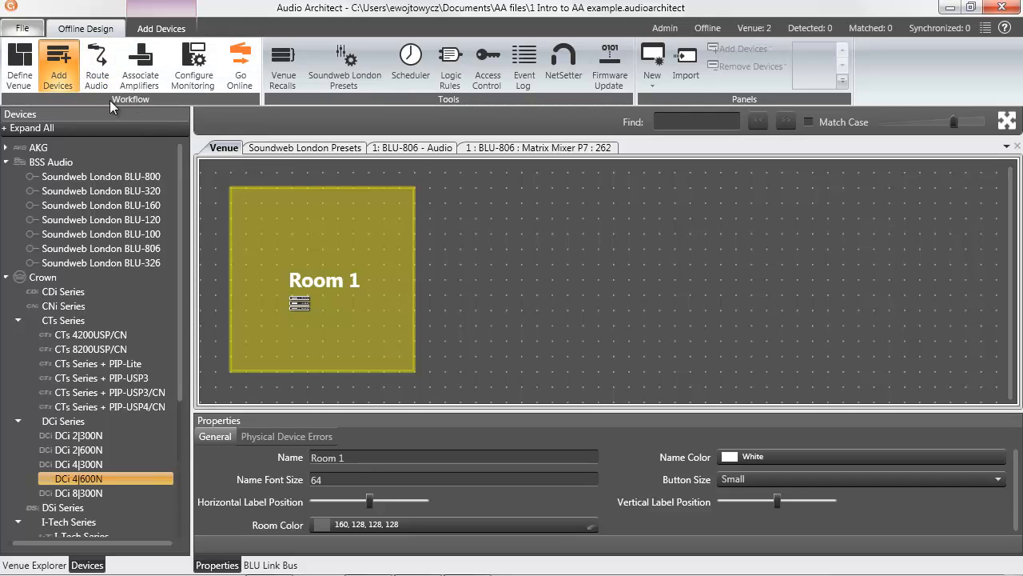
mouse_move(141, 64)
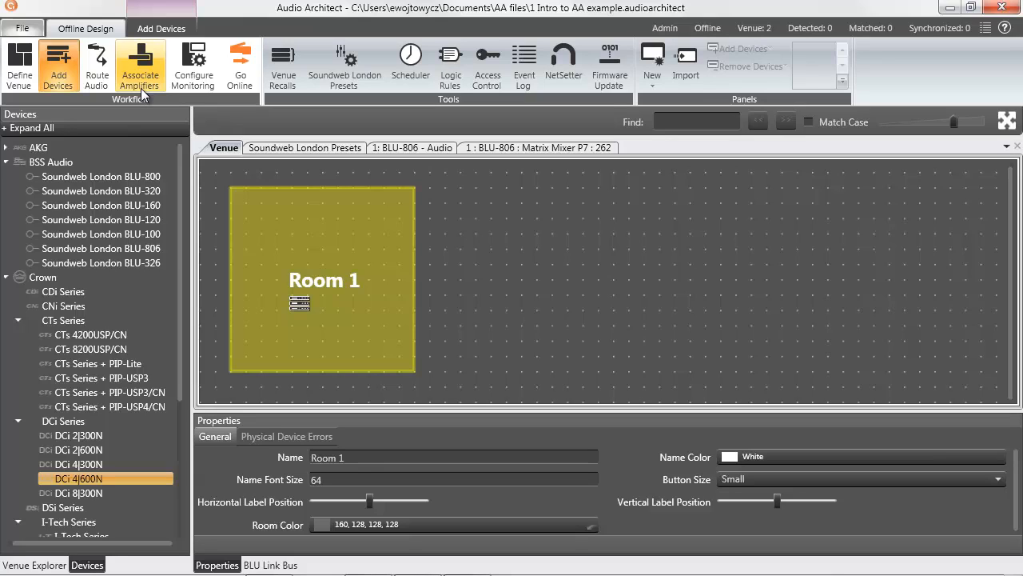
mouse_move(160, 29)
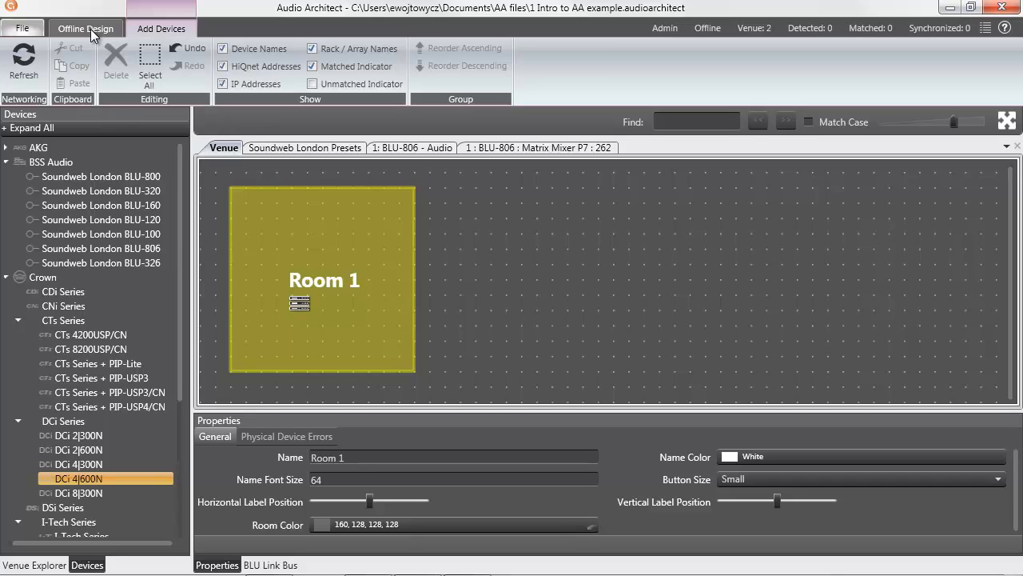
left_click(85, 29)
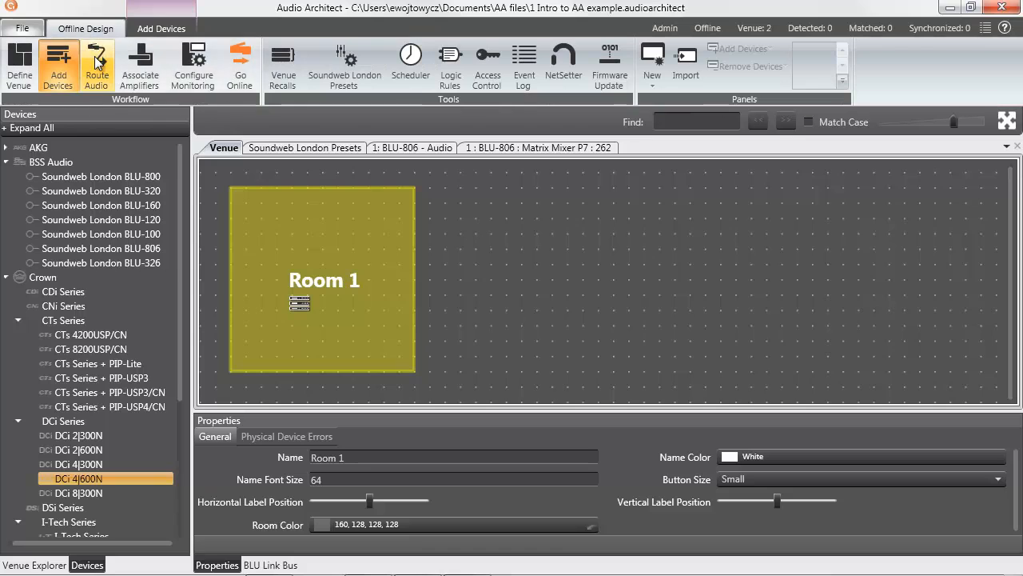
left_click(28, 28)
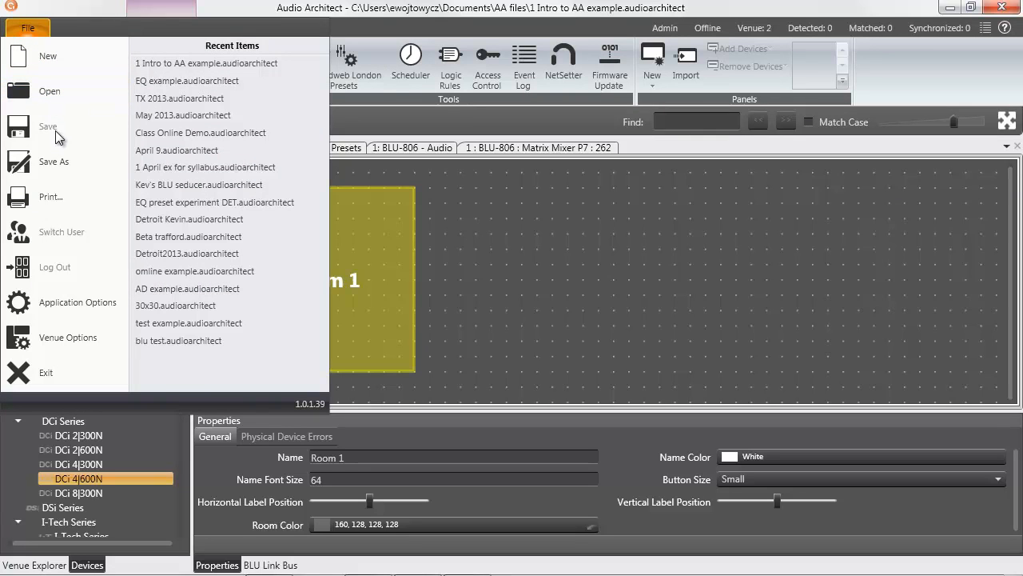
mouse_move(77, 303)
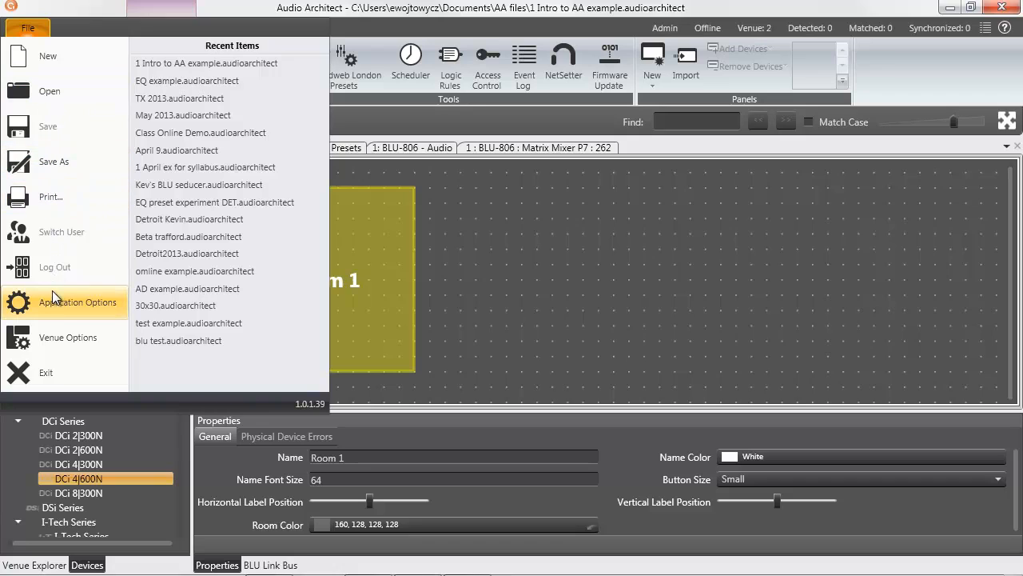
mouse_move(55, 312)
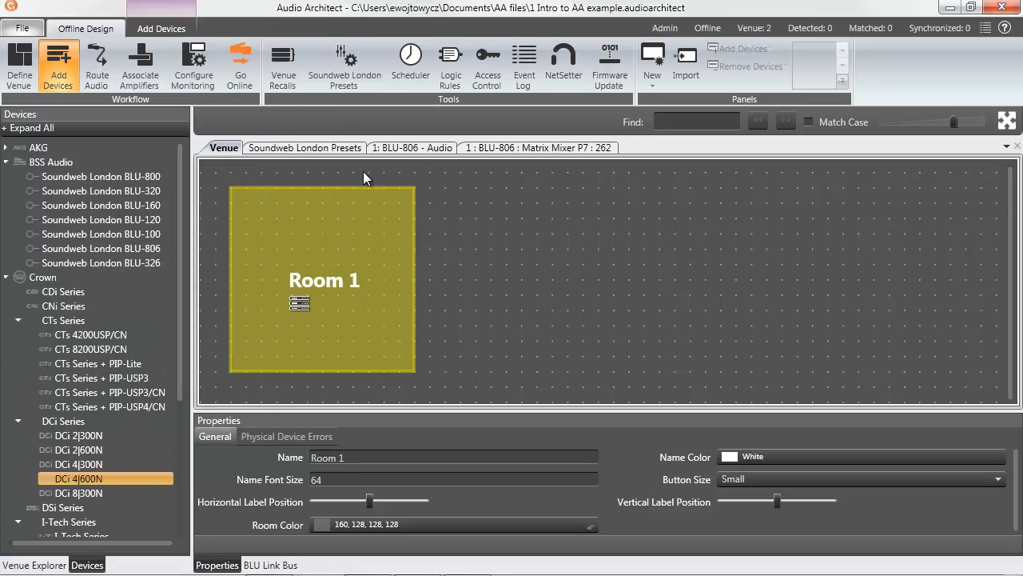
mouse_move(140, 64)
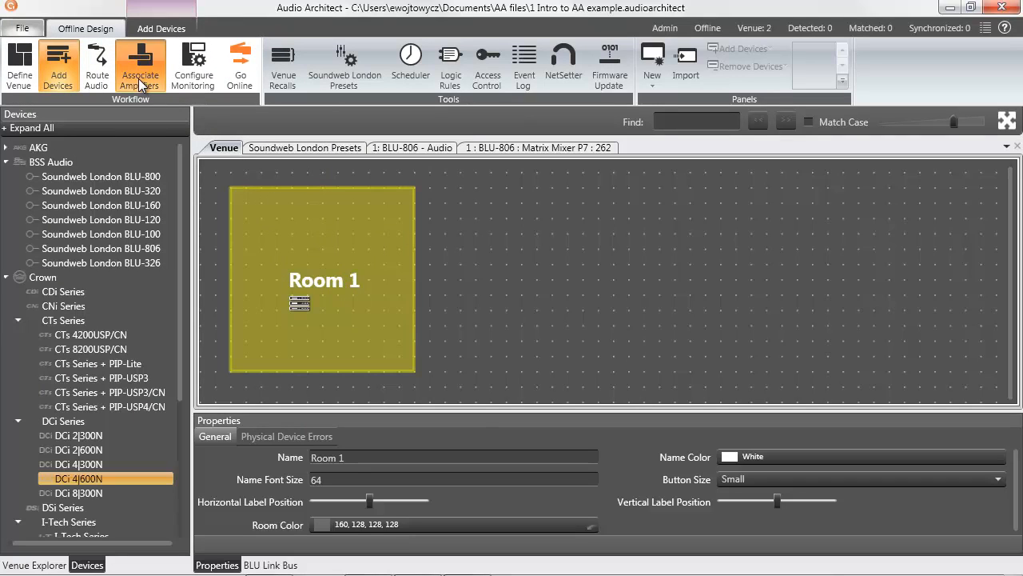
left_click(141, 64)
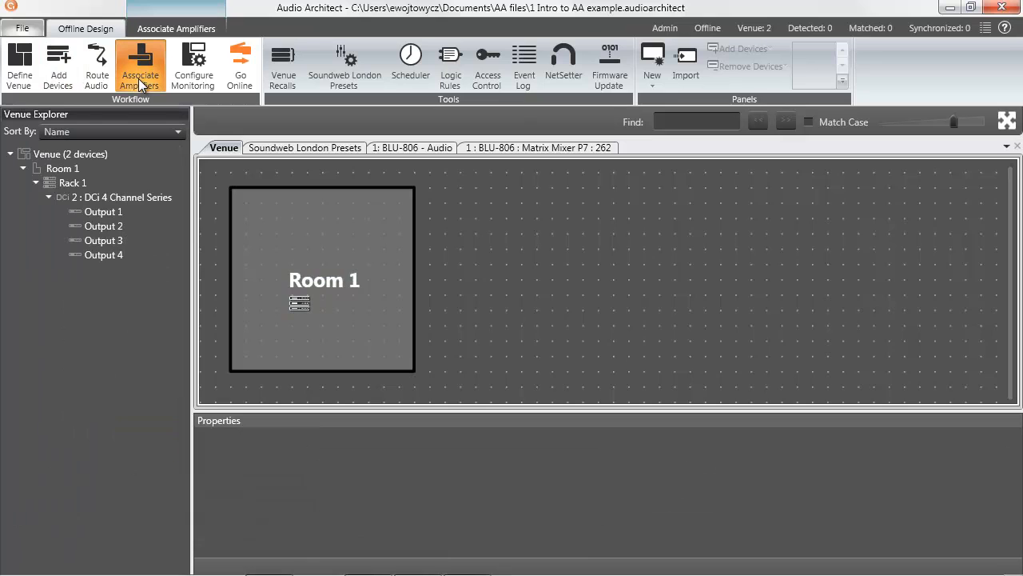
mouse_move(107, 225)
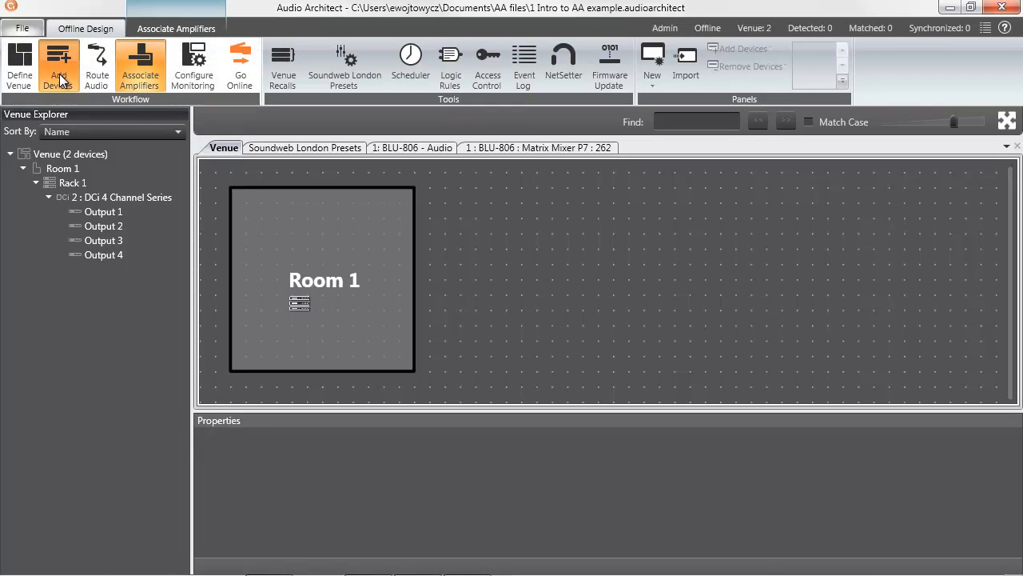
left_click(58, 64)
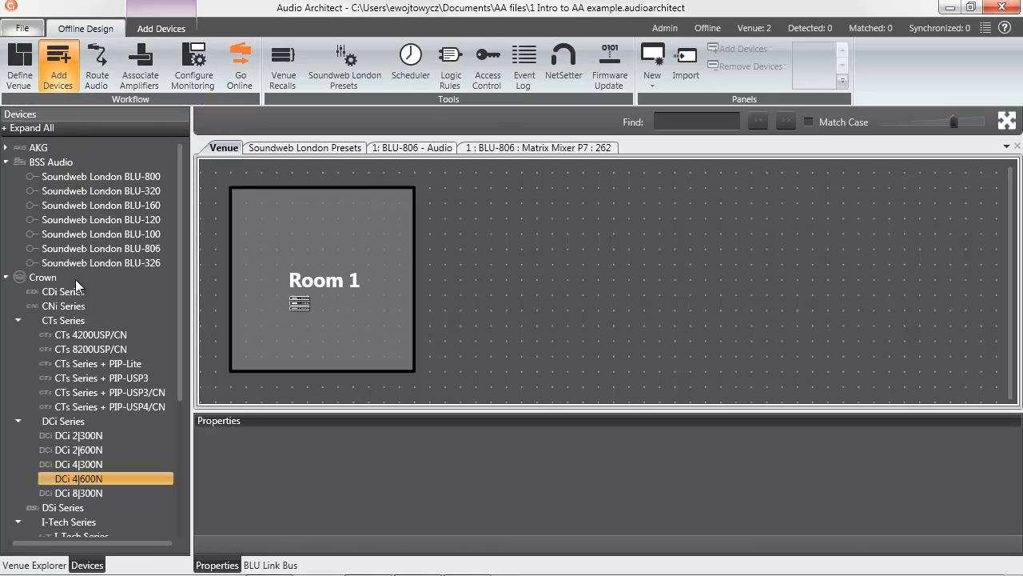
mouse_move(77, 442)
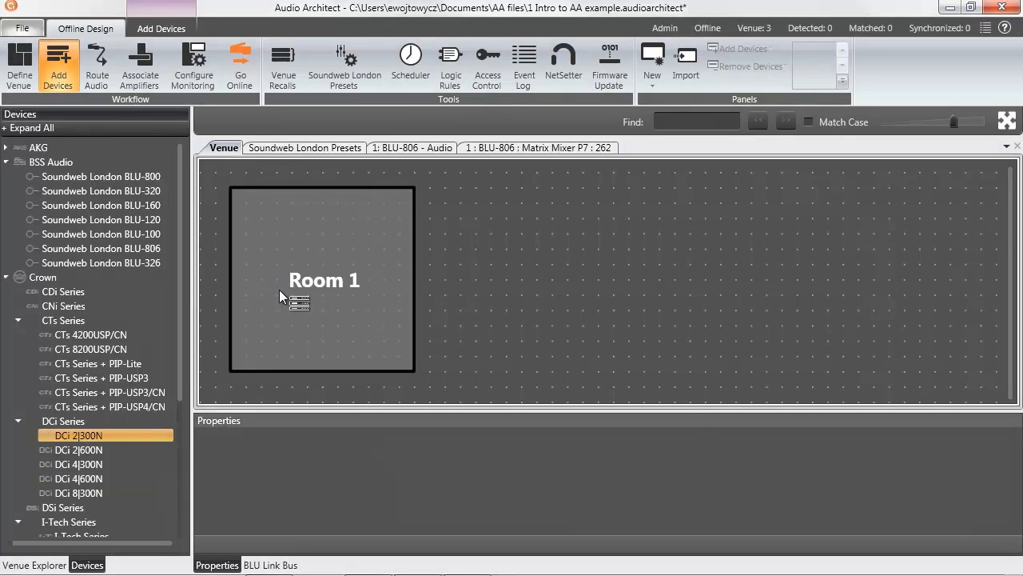
Select Room 1 for its properties and show the Venue Explorer tree with Rack 1's devices.
left_click(323, 280)
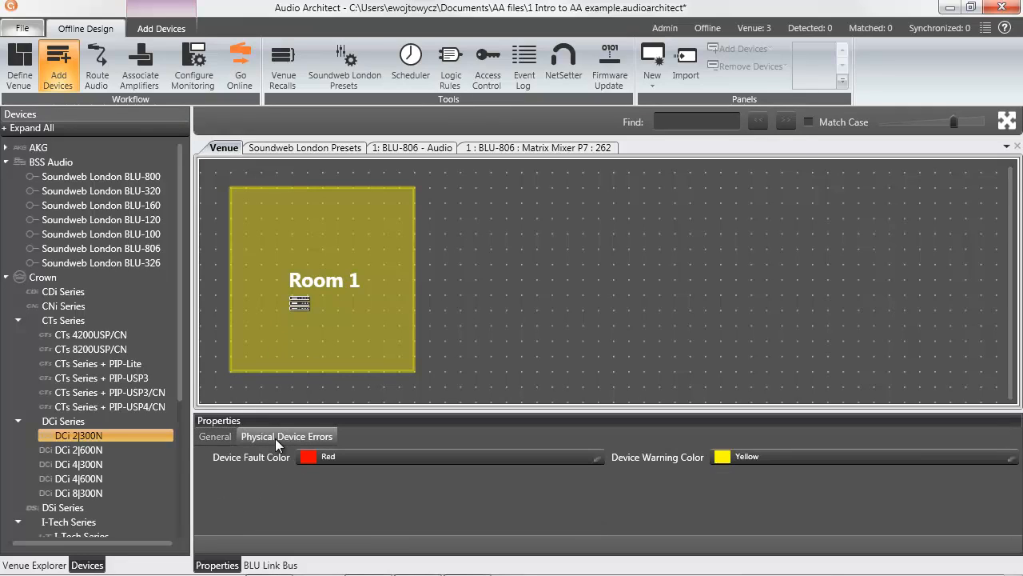
mouse_move(227, 445)
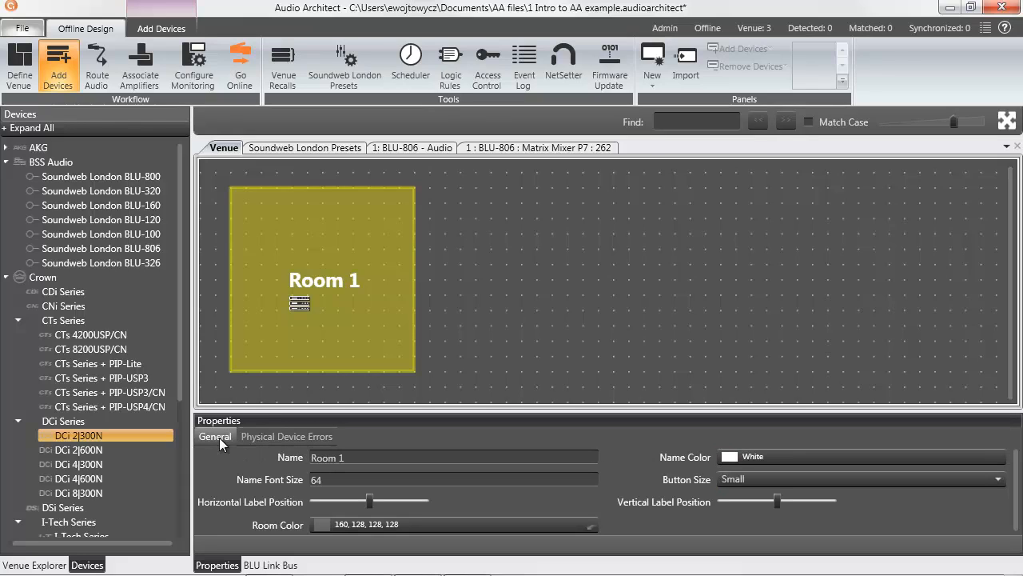
mouse_move(211, 488)
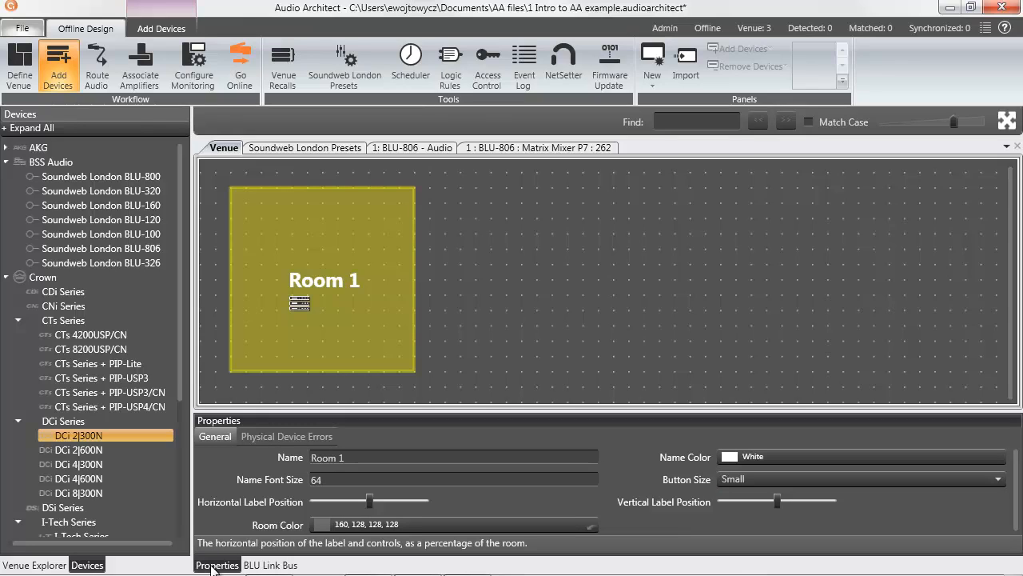
mouse_move(141, 568)
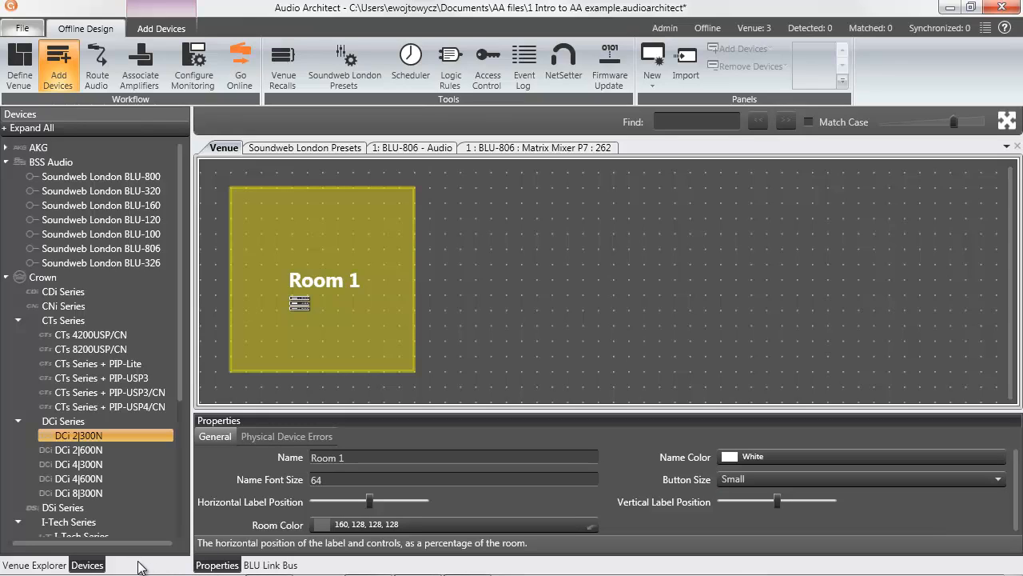
mouse_move(35, 564)
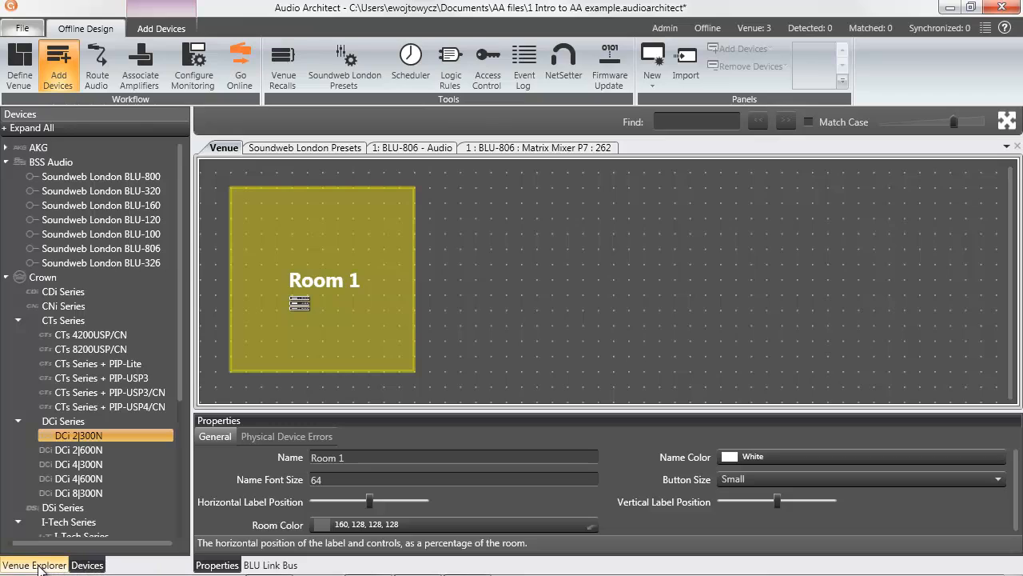
left_click(35, 564)
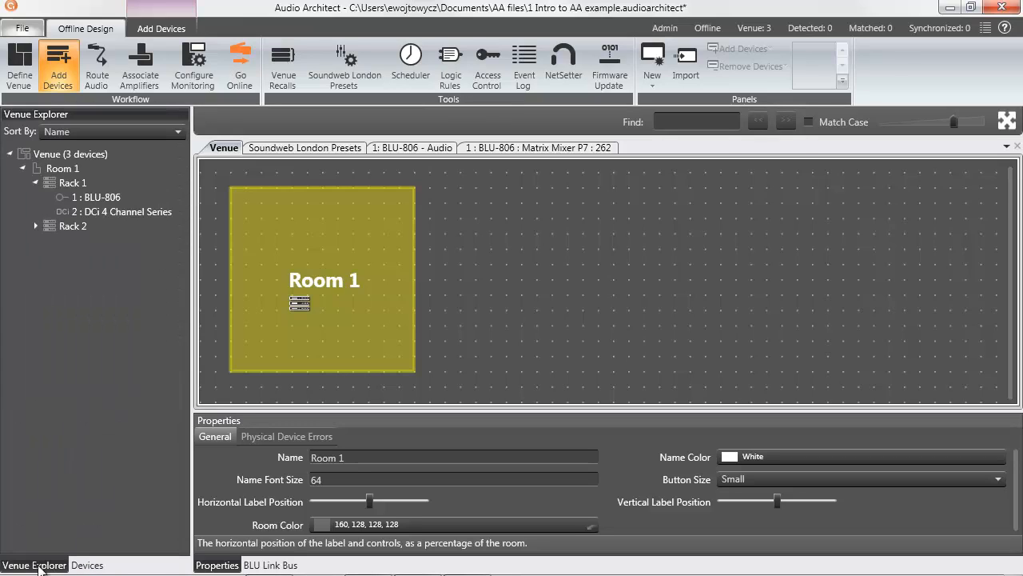